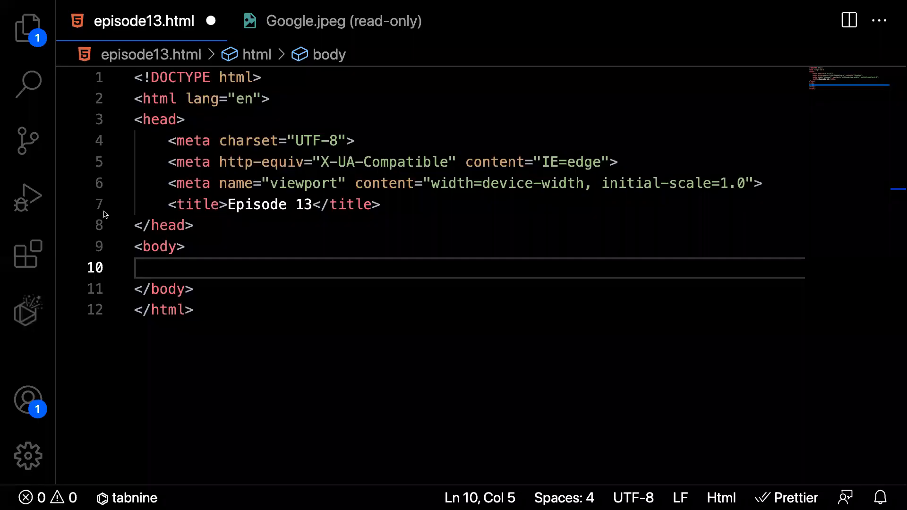
Step: Insert an img tag via the 'im' Emmet expansion and strip its alt, leaving an empty src
click(225, 267)
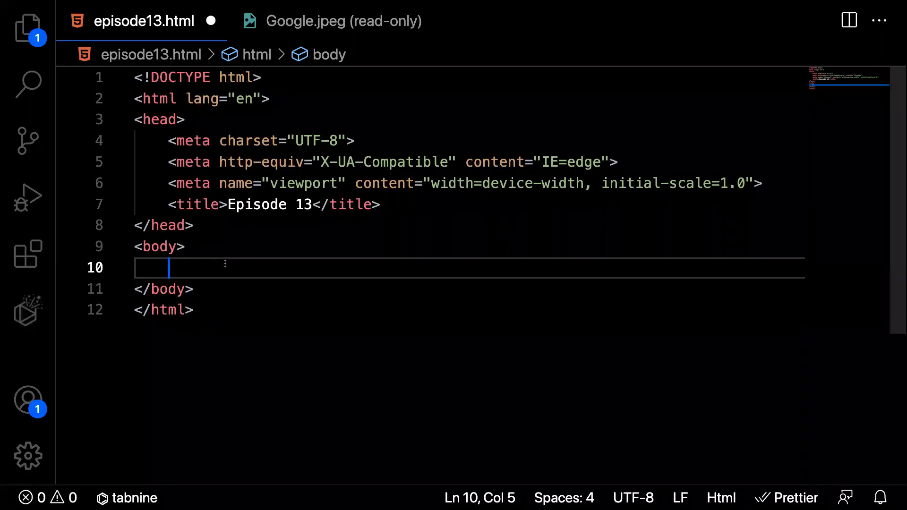
mouse_move(226, 266)
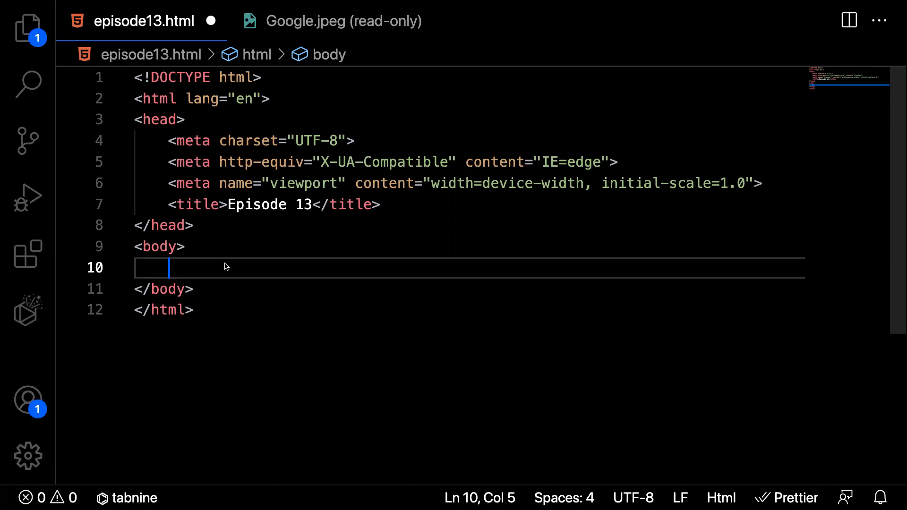
text(im)
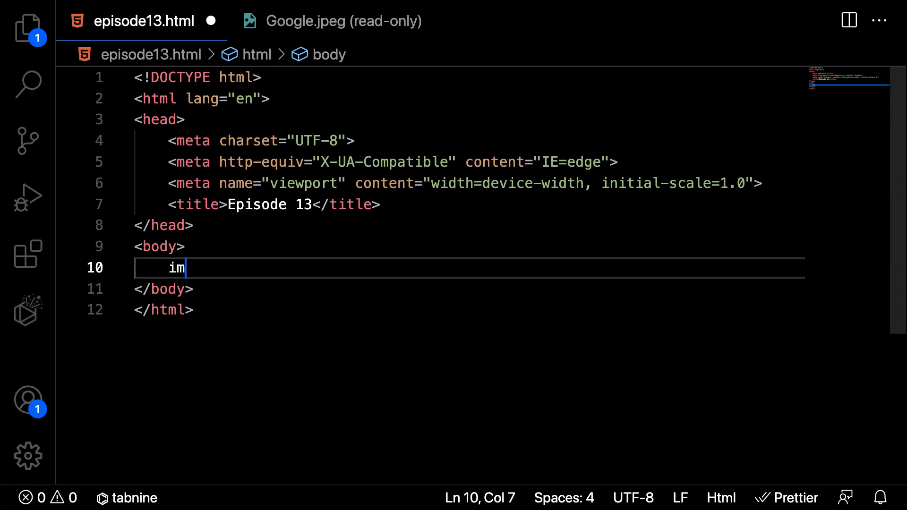
key(Tab)
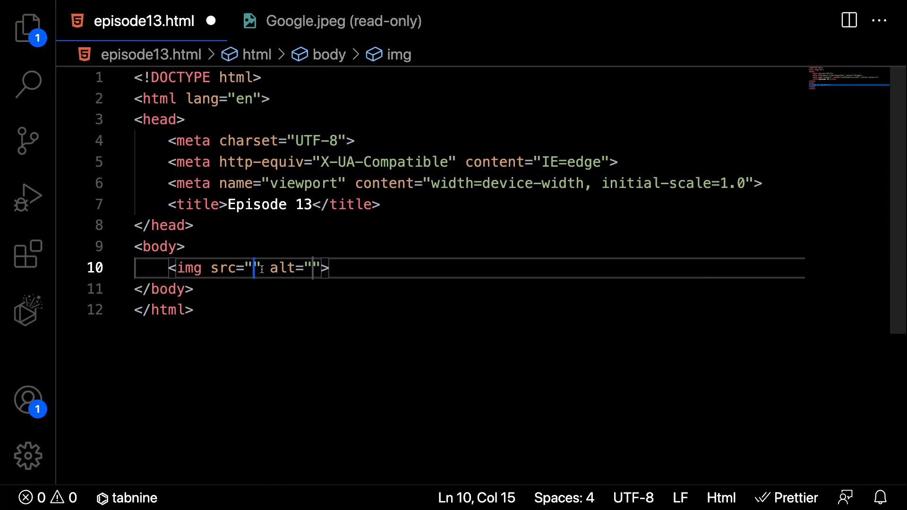
drag(260, 267, 318, 267)
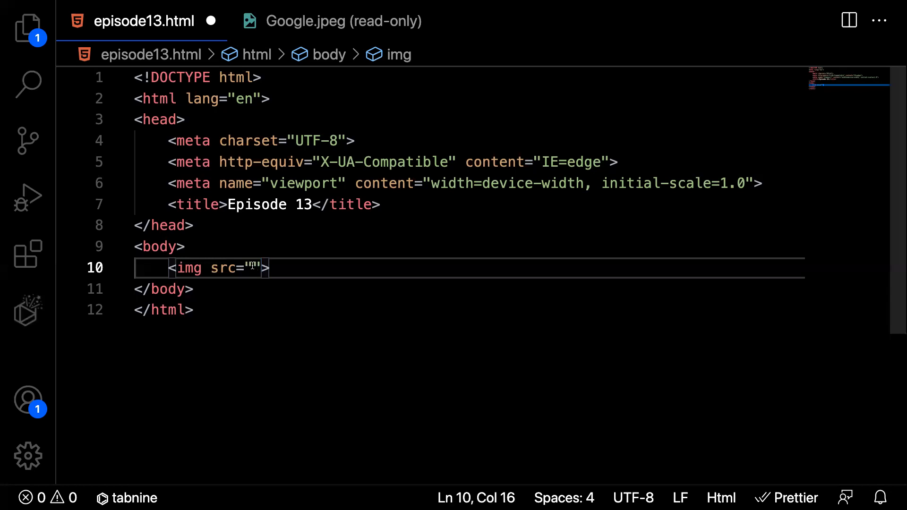
key(Left)
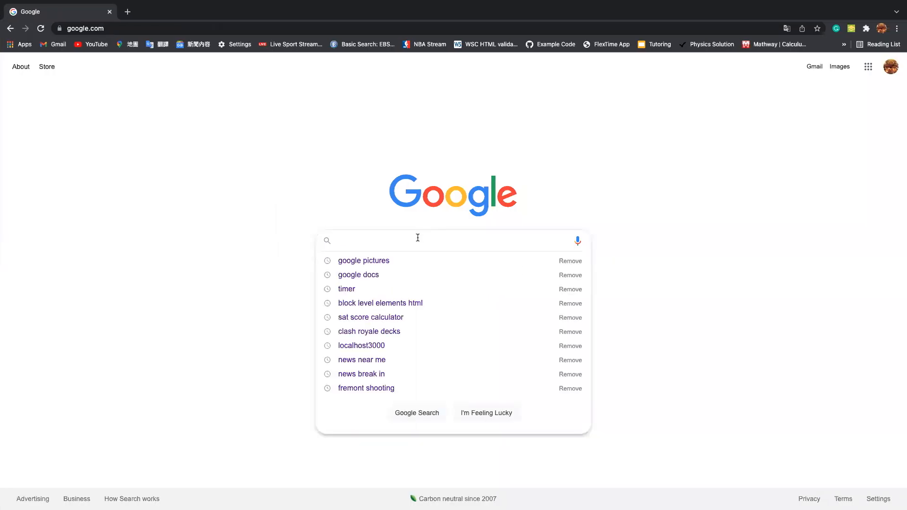
Step: Search Google for 'basketball' and switch the results to Images
text(g)
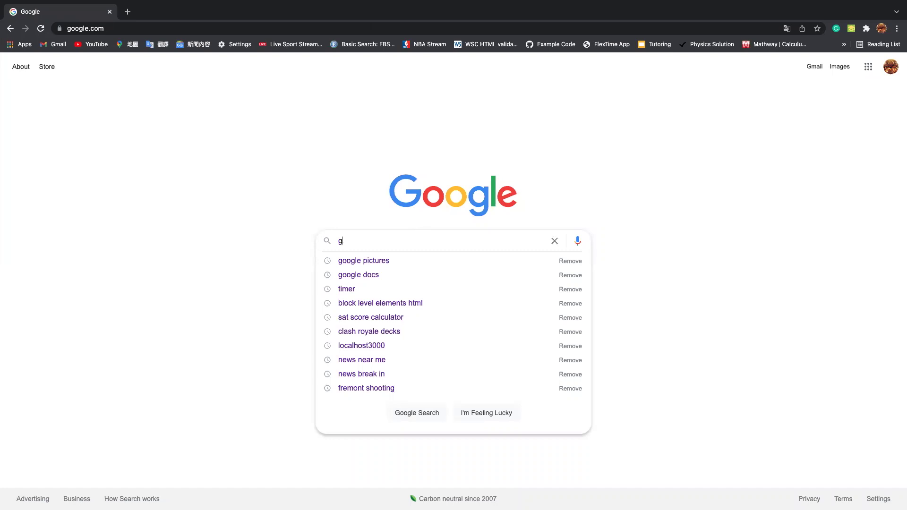
text(oogle images)
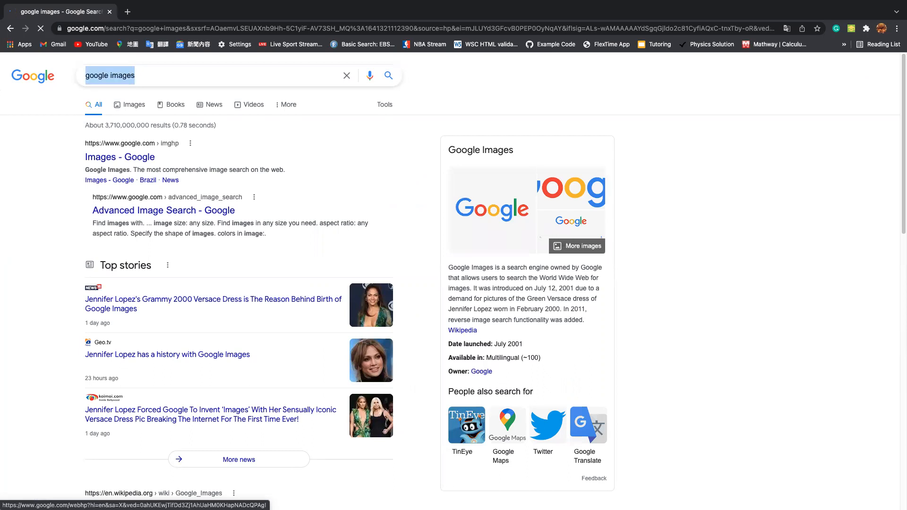
text(basketball)
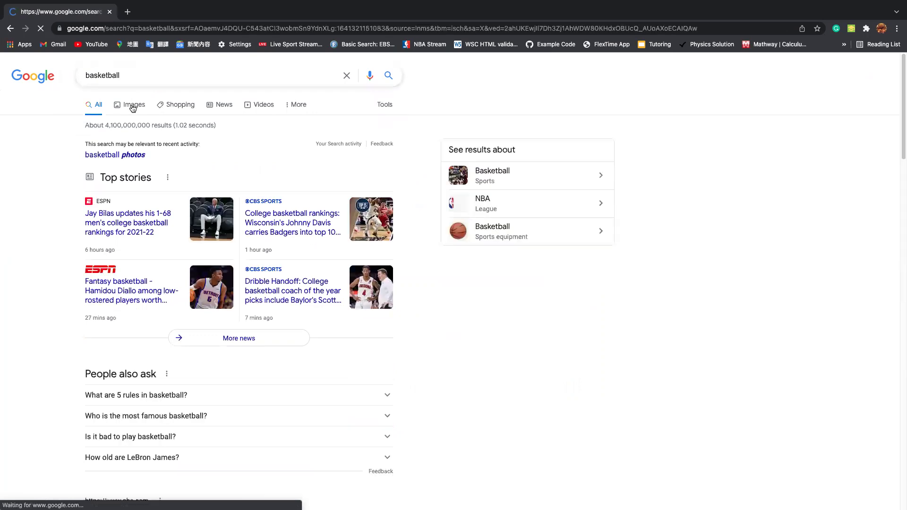
click(134, 103)
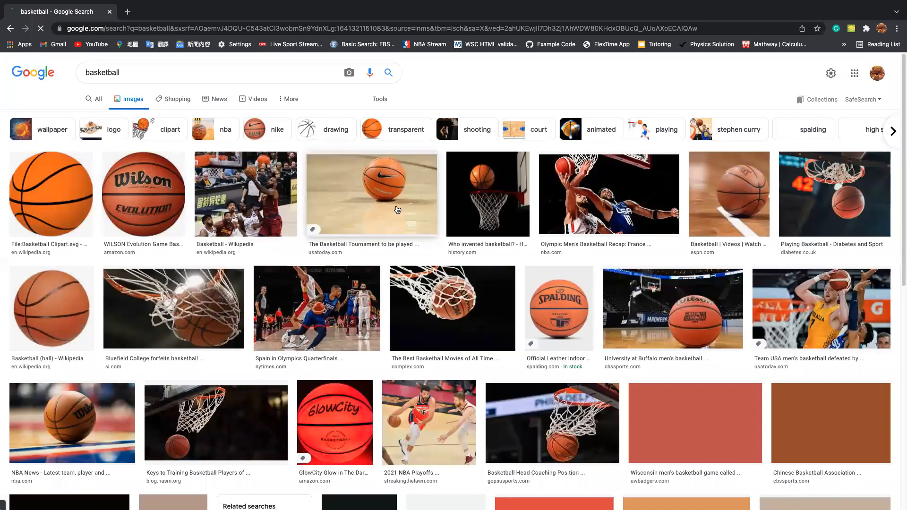
mouse_move(400, 216)
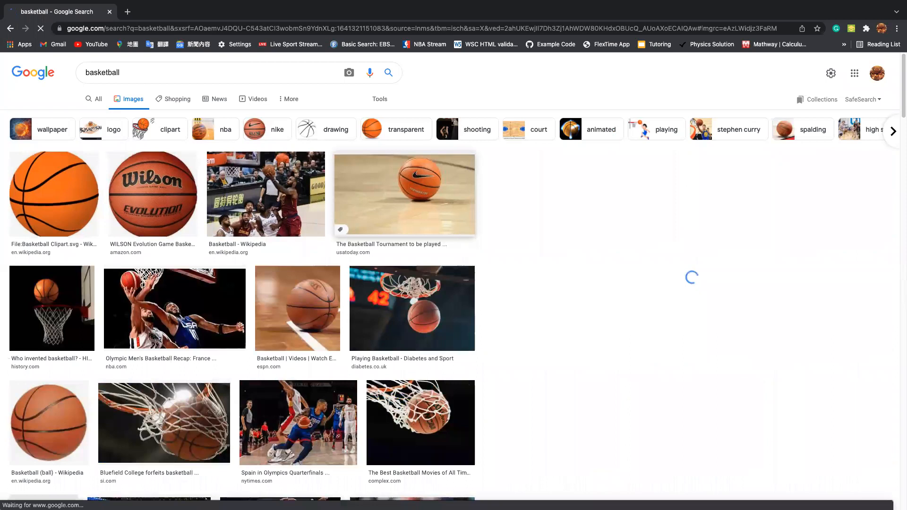
mouse_move(651, 245)
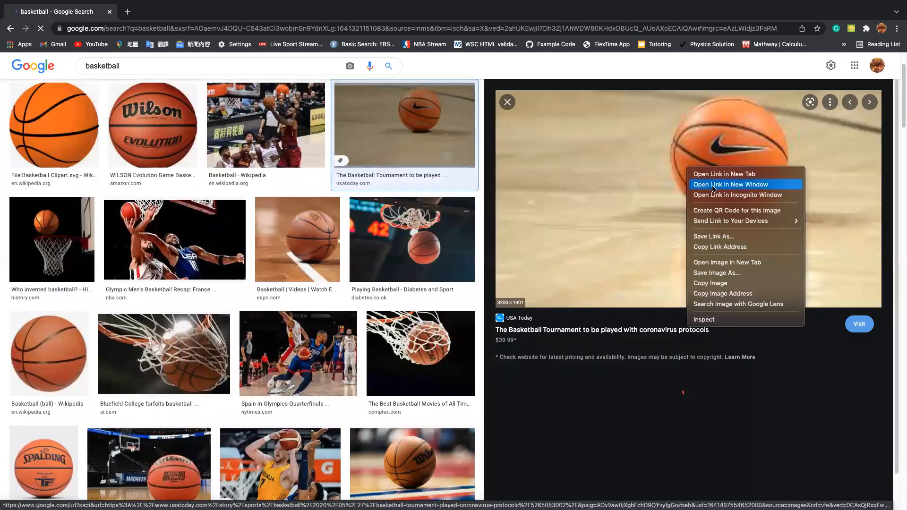
mouse_move(730, 221)
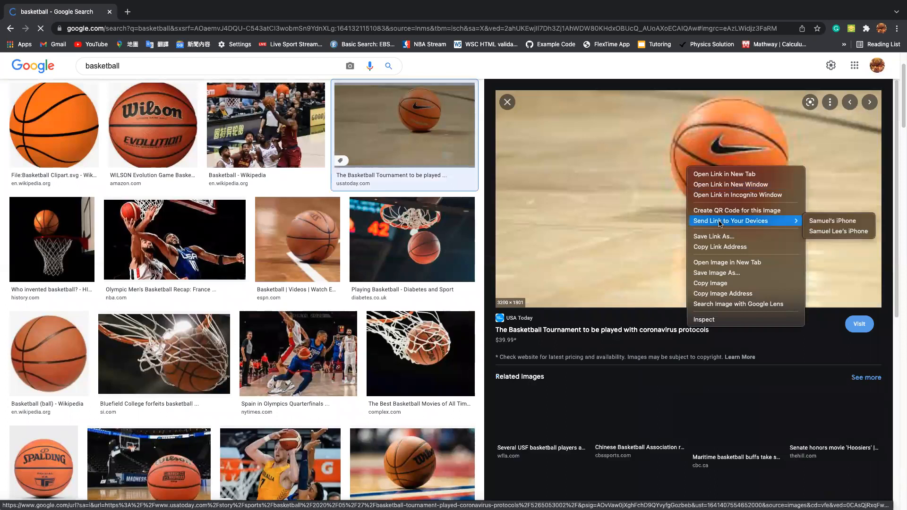
mouse_move(740, 293)
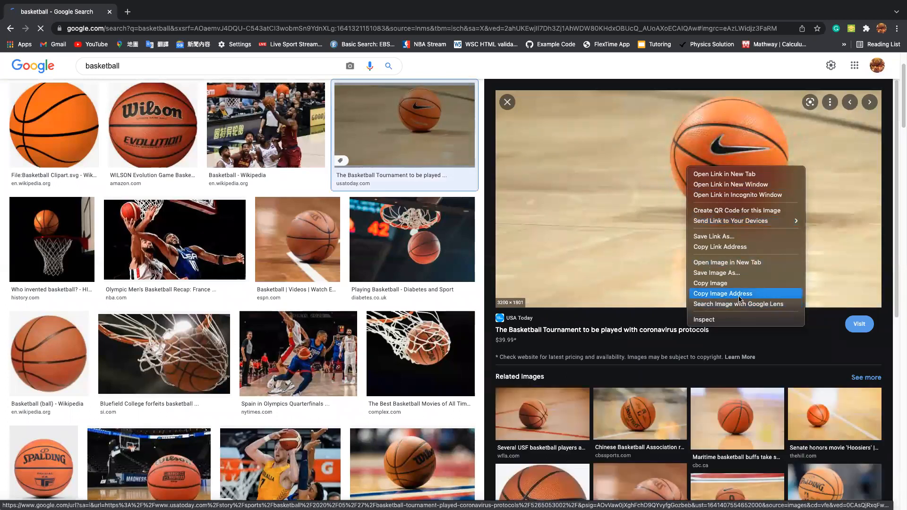
Step: Copy the image address of the previewed basketball-on-court photo
click(721, 293)
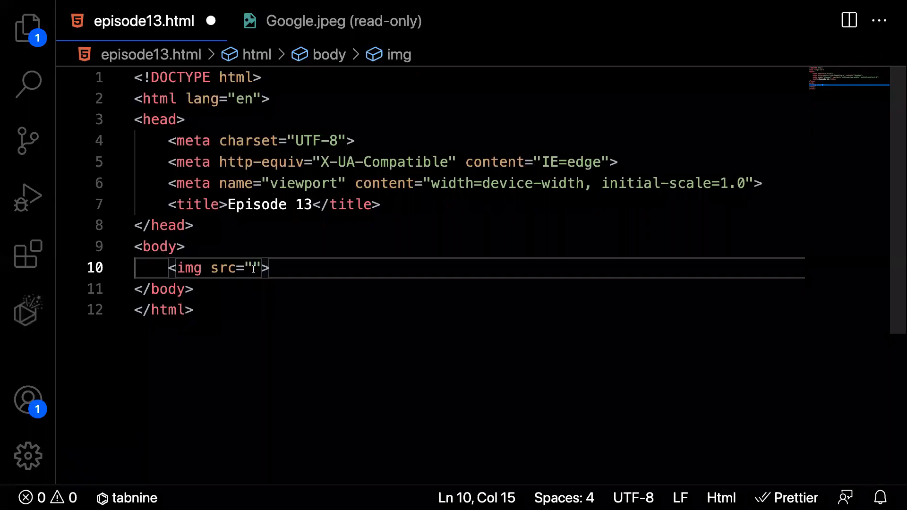
Step: Paste the copied base64 JPEG address ending in 'IB//Z' into the img src
text(EWlVkkgA1kLSSSB8BKi5w9yuf1lyTojkwGslHzDxpEuAOdfCSSZZUBelVkkgFQSZJIBKyqy5IB//Z">)
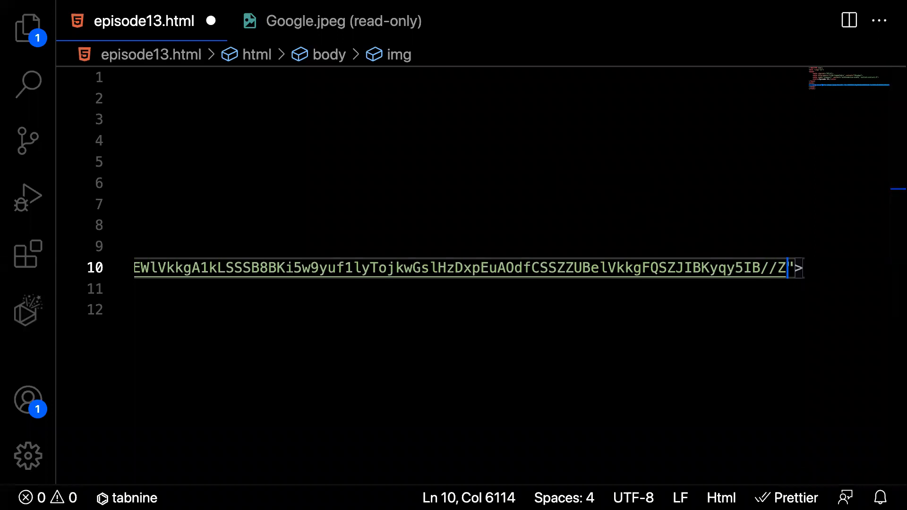
Step: Show the Explorer sidebar and select episode13.html among the project files
click(25, 25)
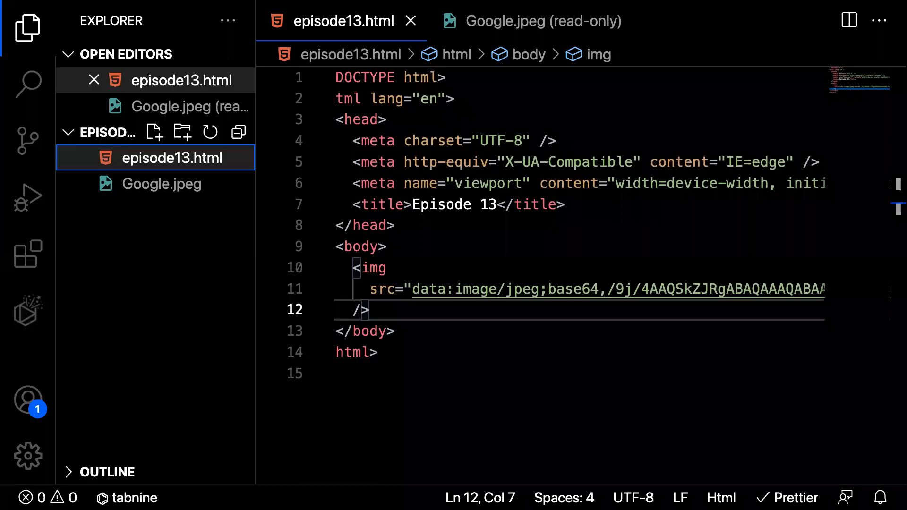
mouse_move(491, 358)
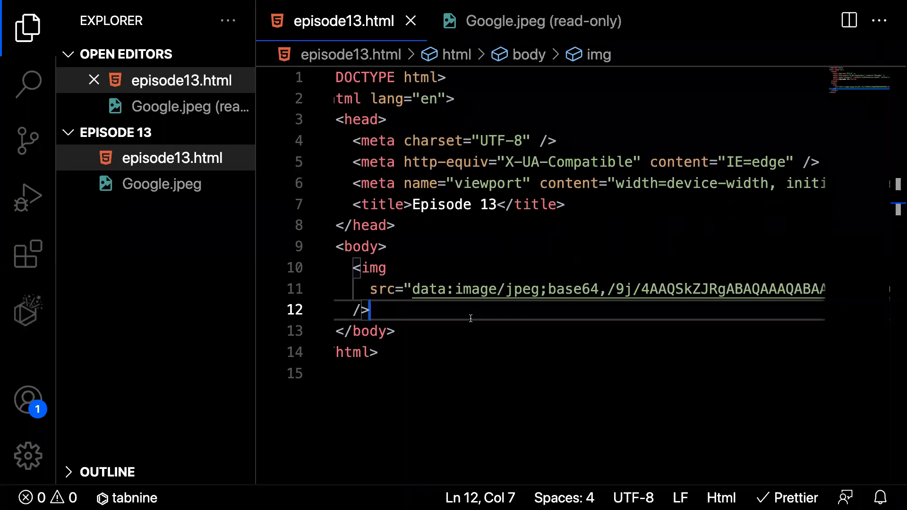
mouse_move(471, 322)
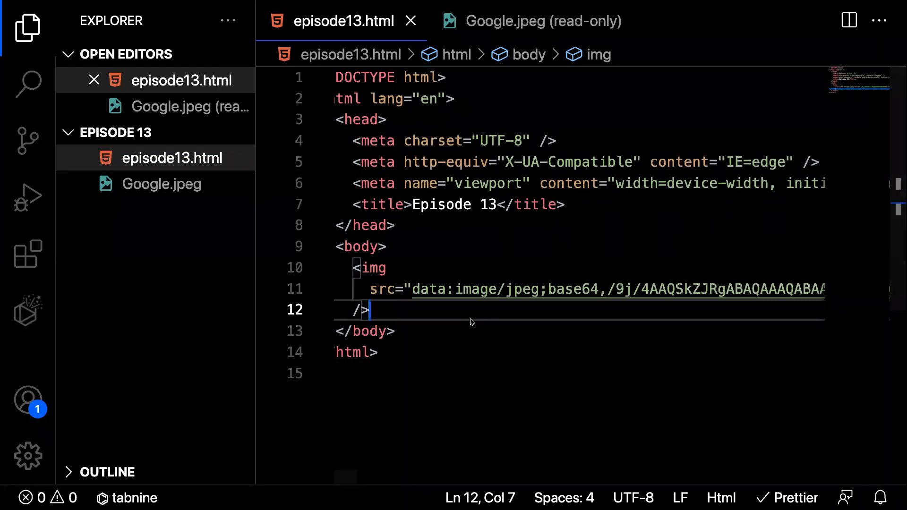
mouse_move(460, 318)
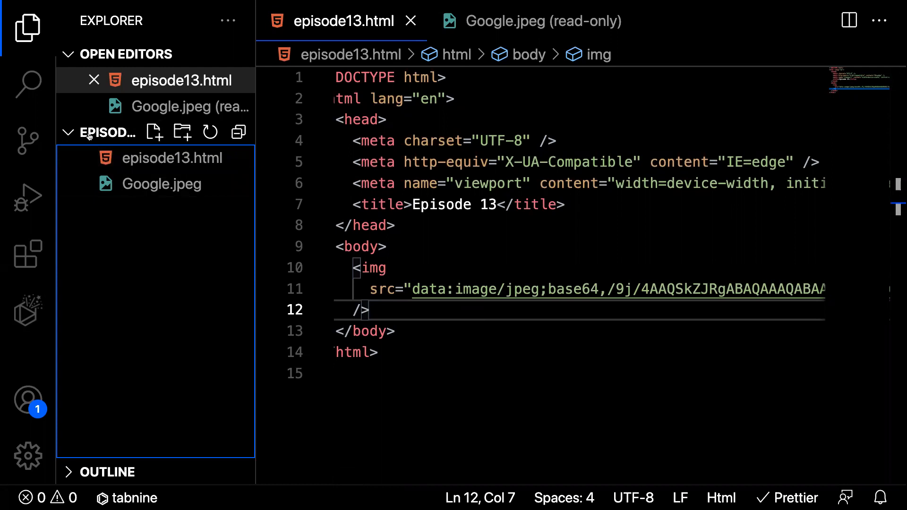
click(172, 159)
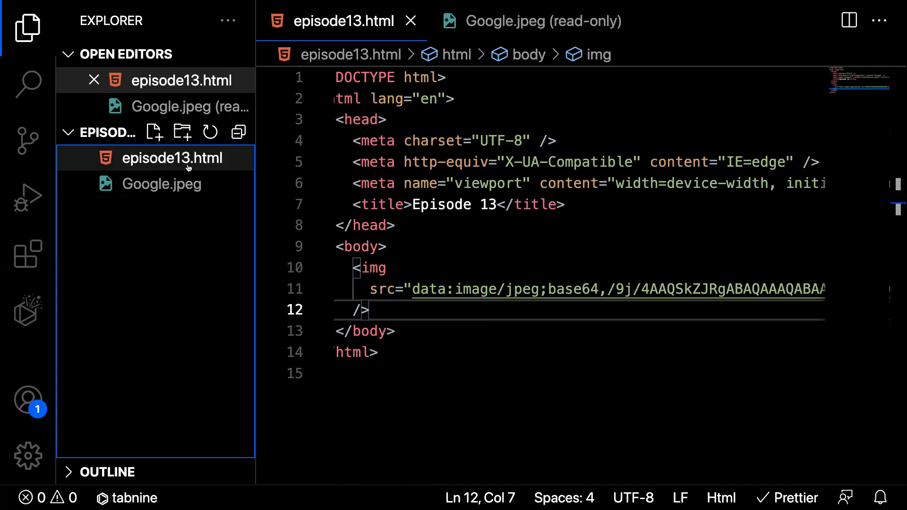
click(162, 184)
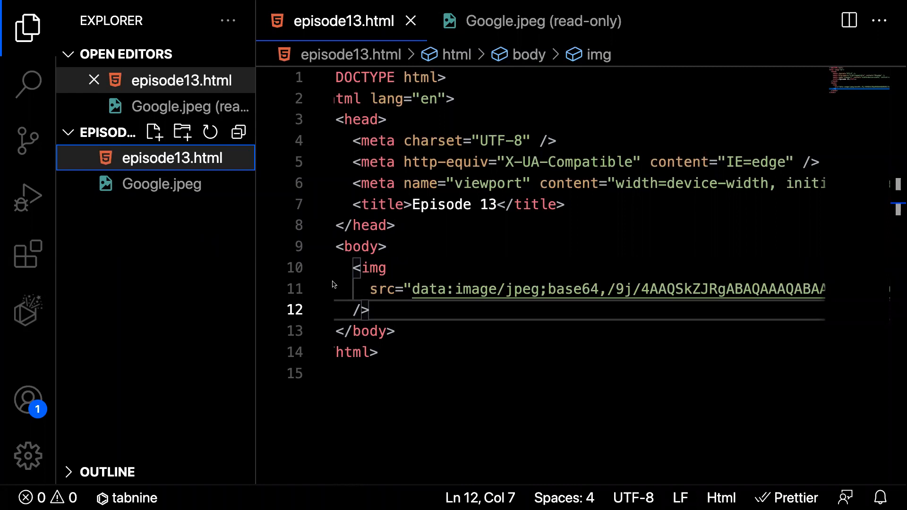
Step: Add a second img tag below with src ./Google.jpeg and an empty alt
key(Enter)
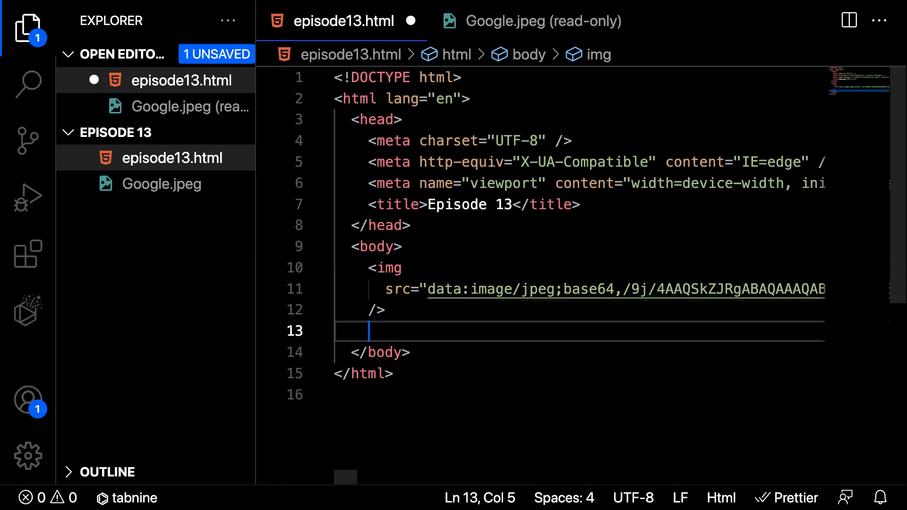
text(<img src="" alt="">)
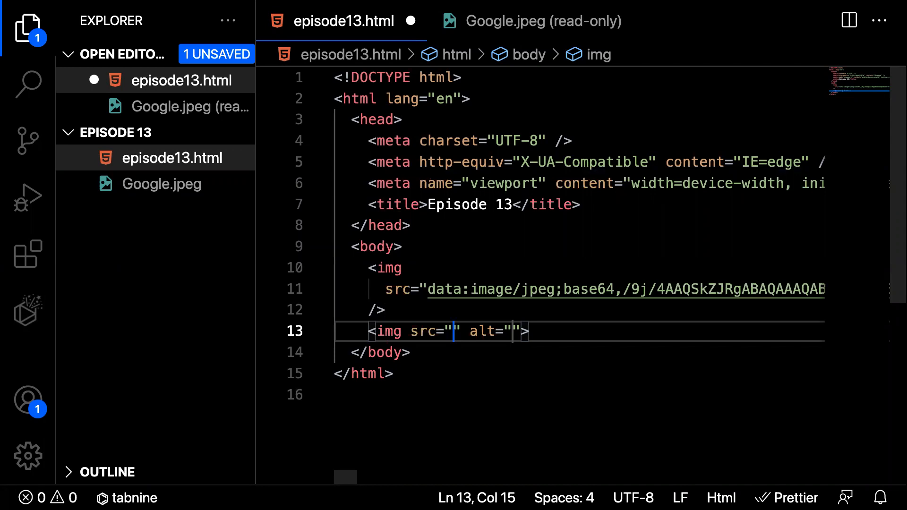
text(./)
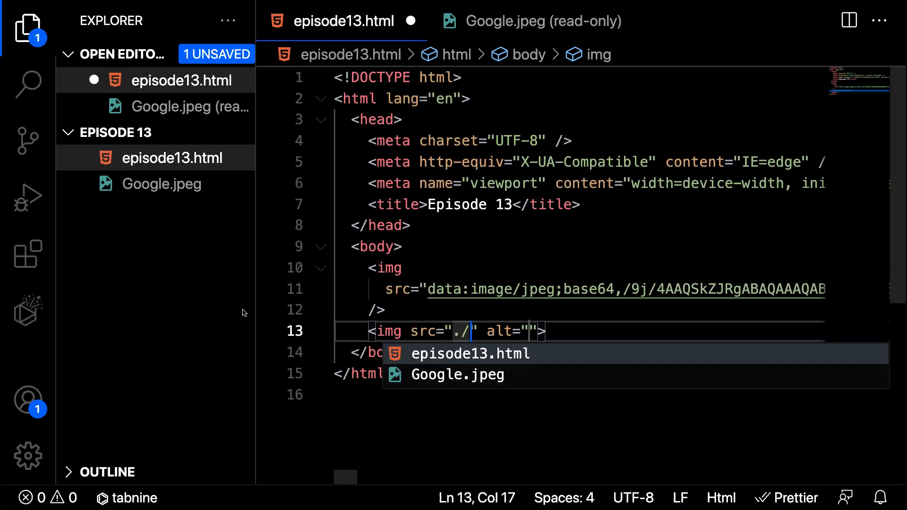
click(457, 375)
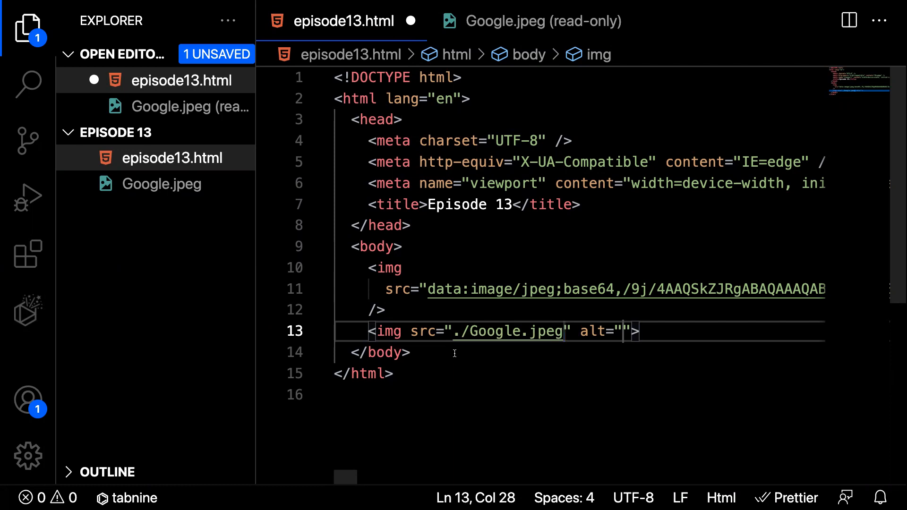
mouse_move(497, 353)
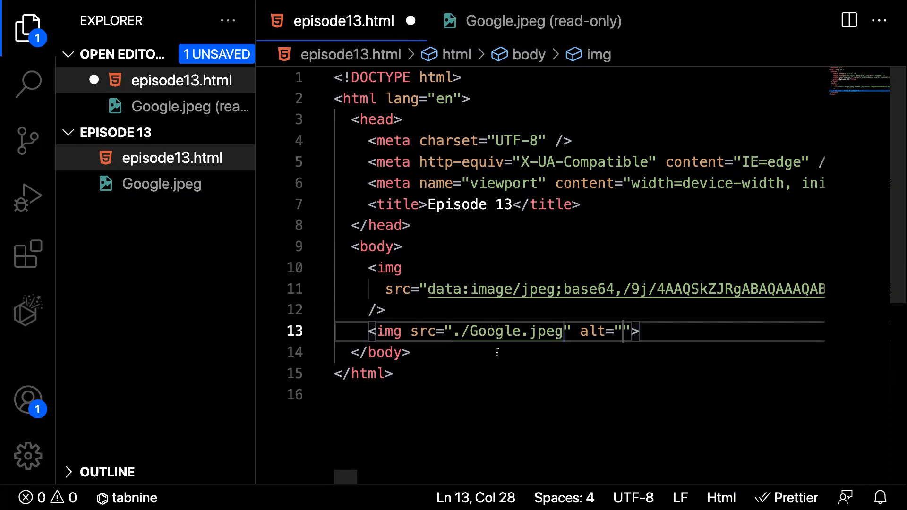
mouse_move(508, 332)
text(<h1>Basketball image</h1>)
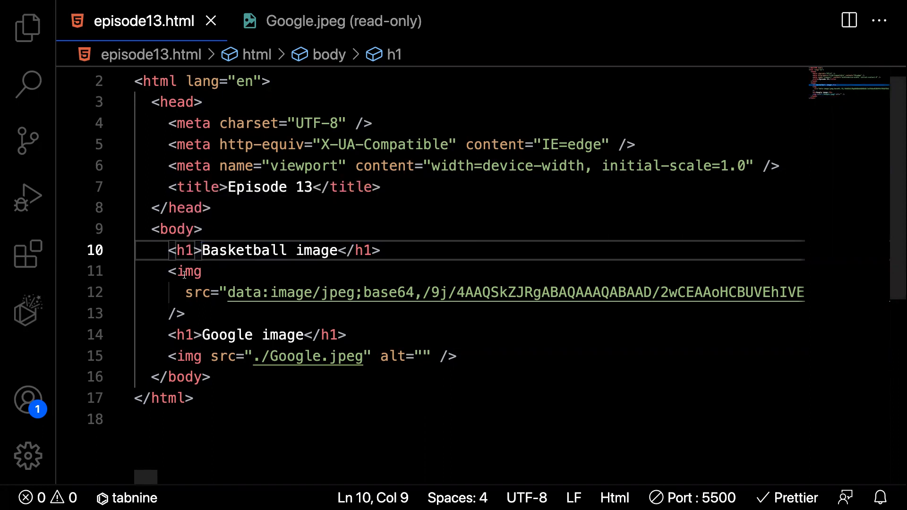
mouse_move(465, 308)
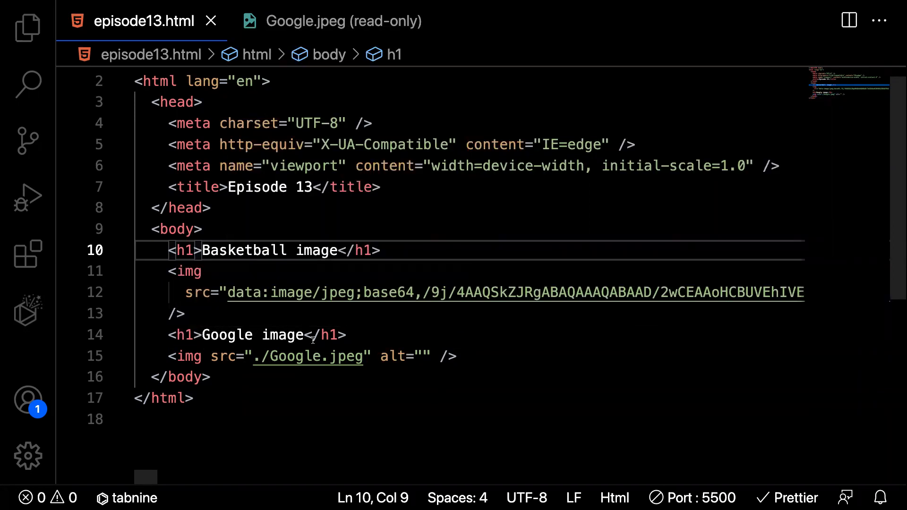
mouse_move(183, 377)
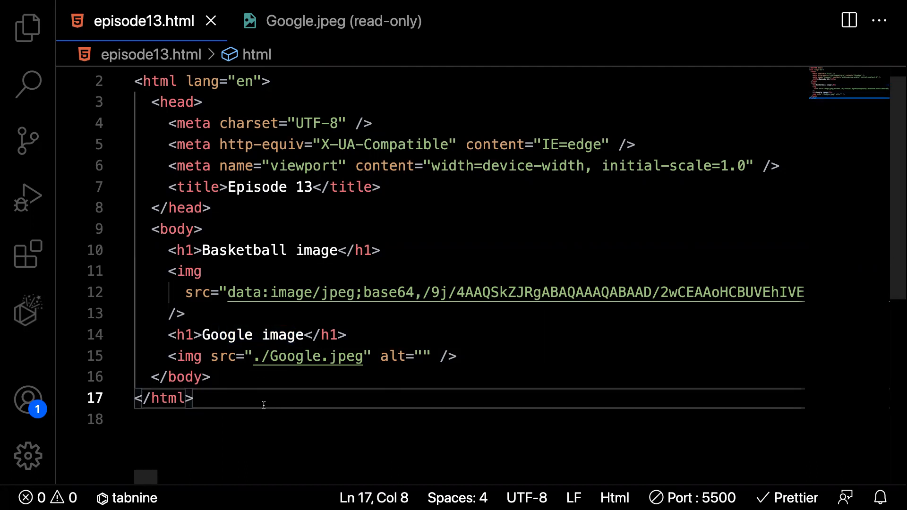
mouse_move(243, 379)
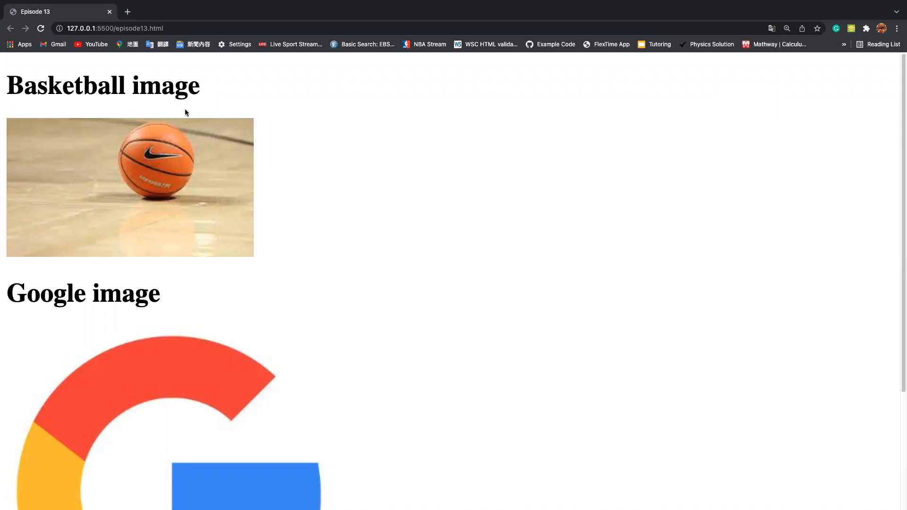
mouse_move(34, 88)
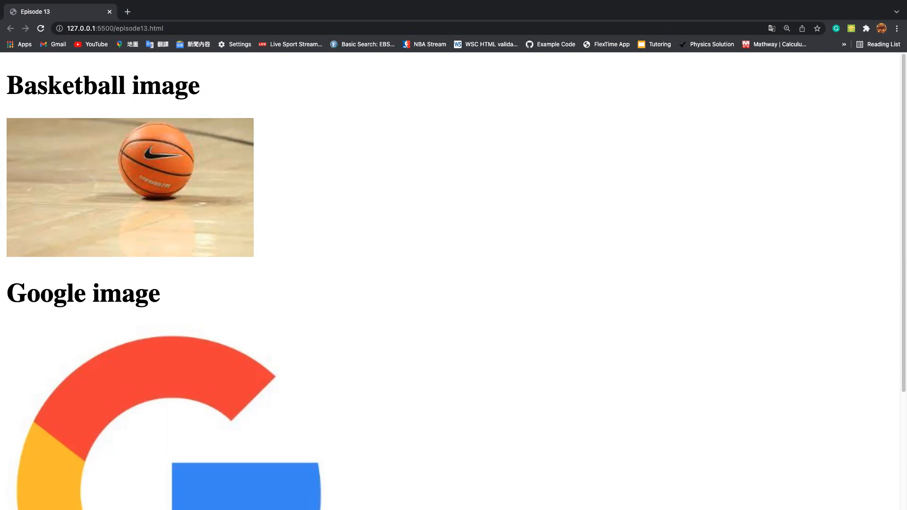
mouse_move(36, 87)
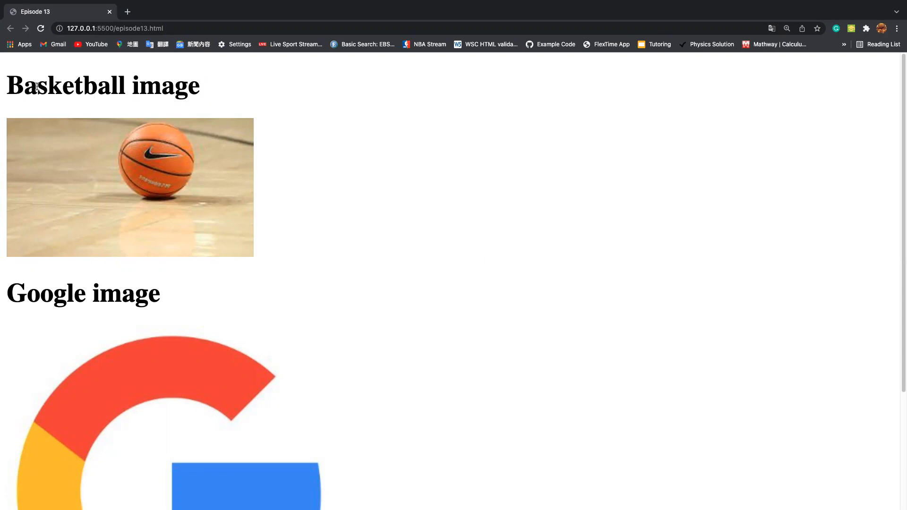
mouse_move(126, 172)
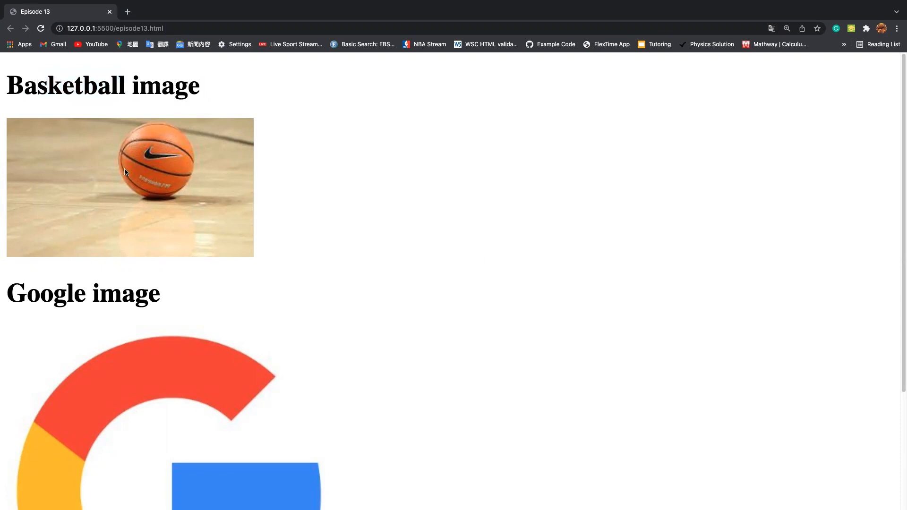
mouse_move(108, 243)
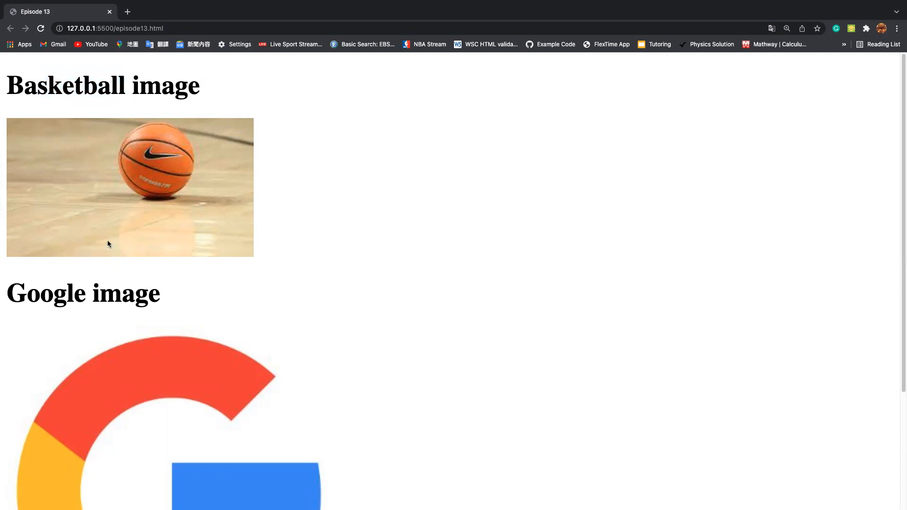
Step: Scroll down the Live Server page to check both headings and images
scroll(down, 3)
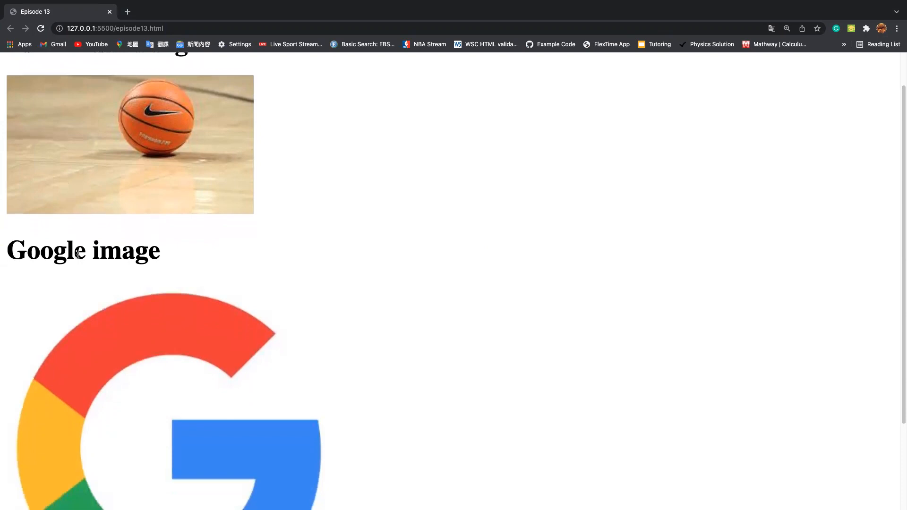
scroll(down, 3)
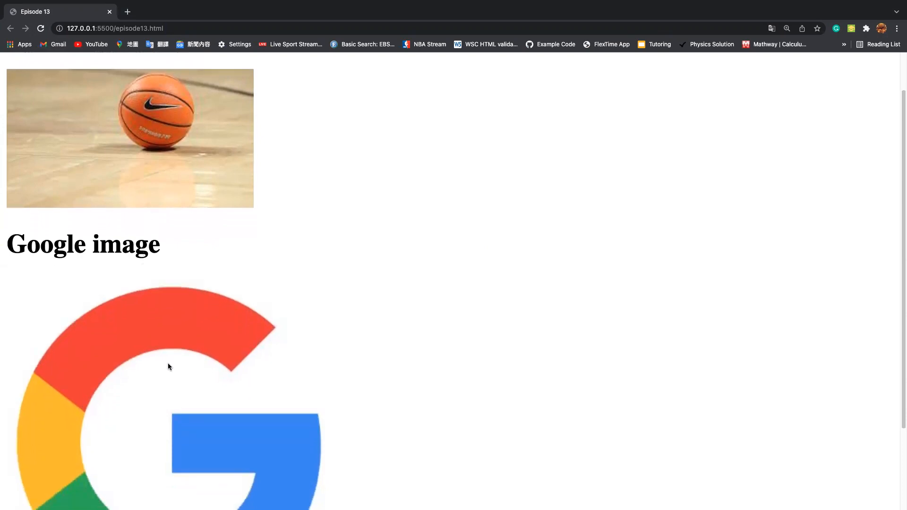
scroll(down, 3)
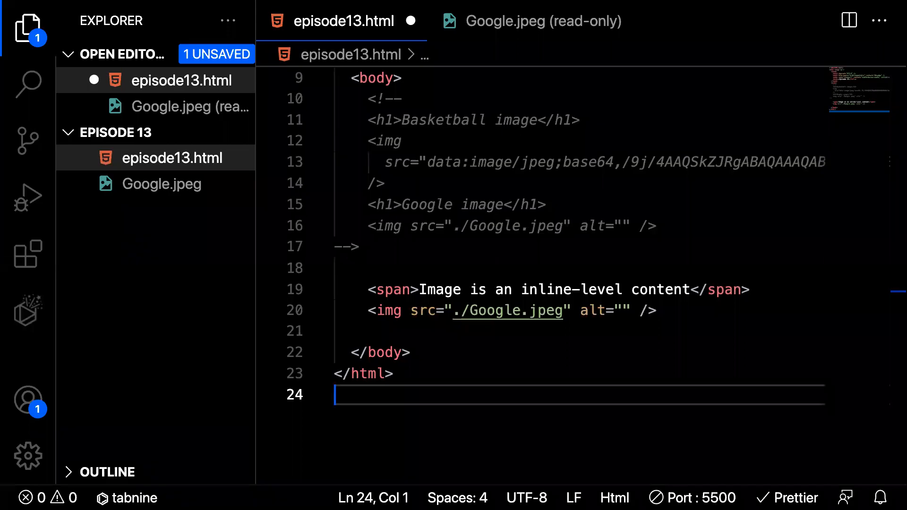
Step: Place the cursor in the body to comment out the h1 and img lines
click(421, 290)
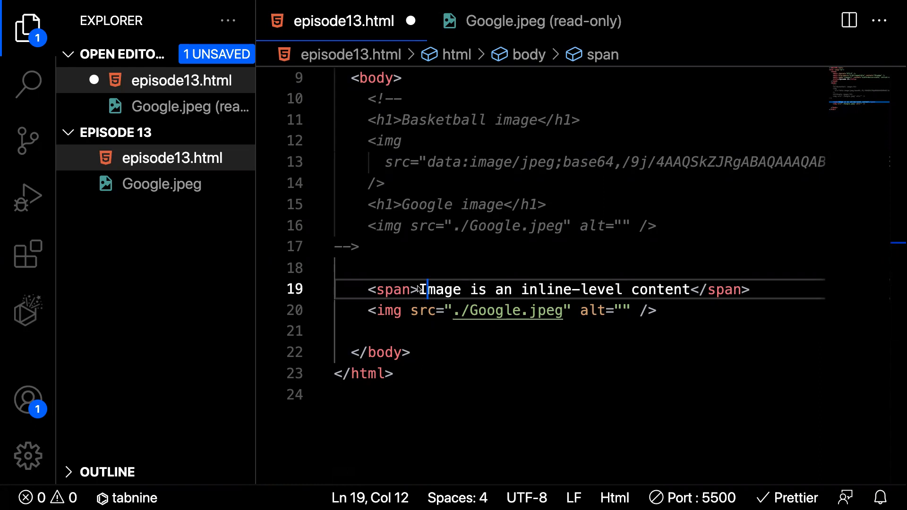
mouse_move(391, 289)
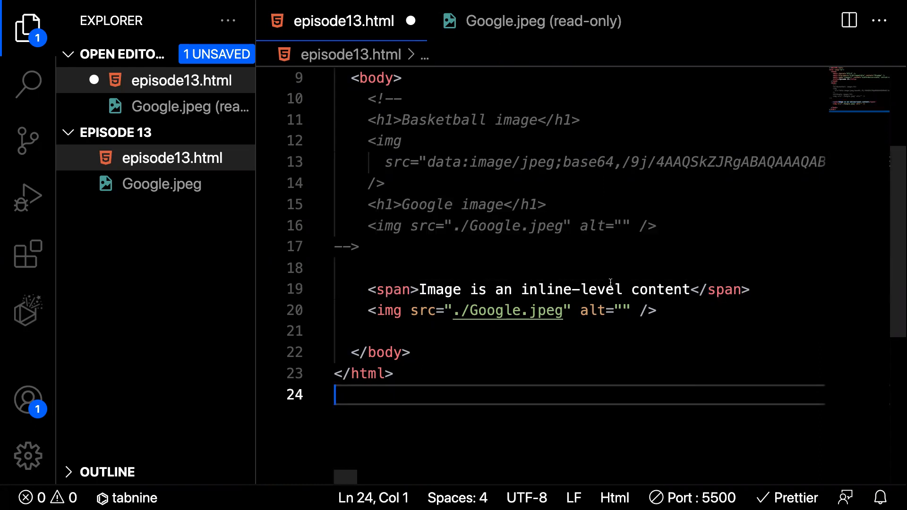
mouse_move(614, 272)
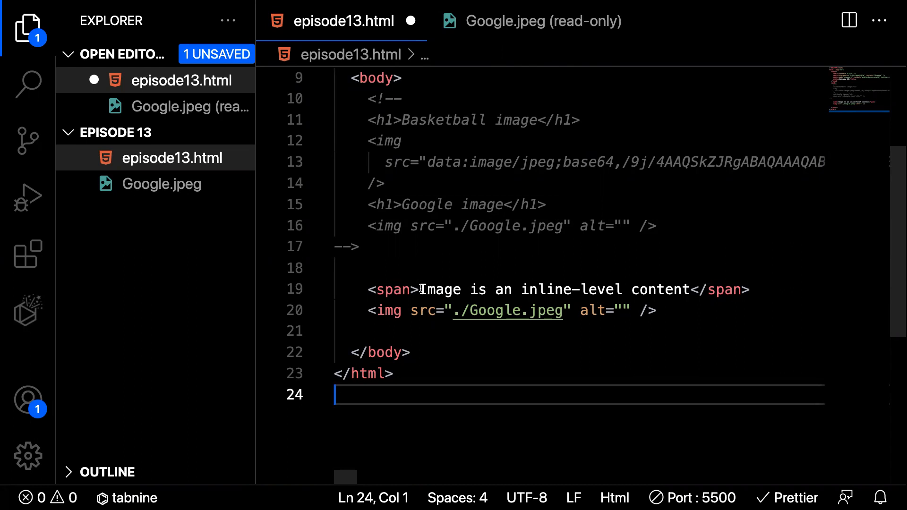
mouse_move(633, 290)
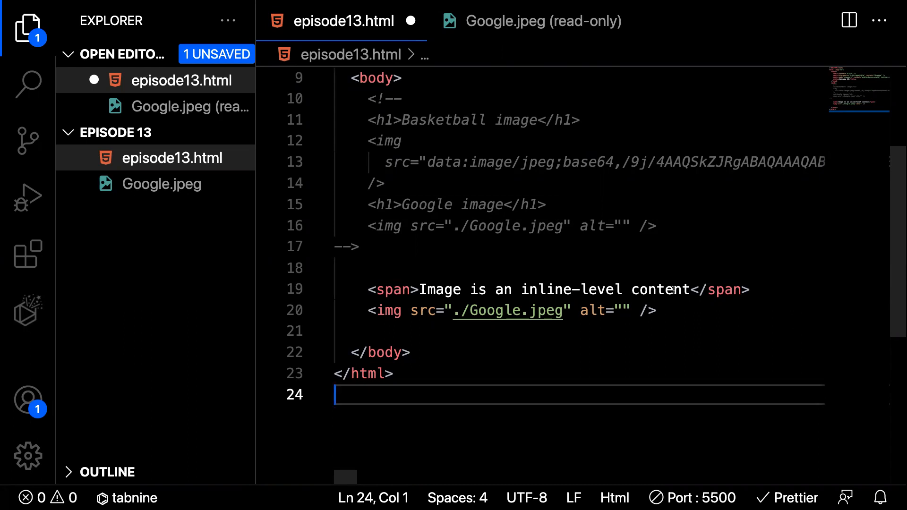
mouse_move(355, 314)
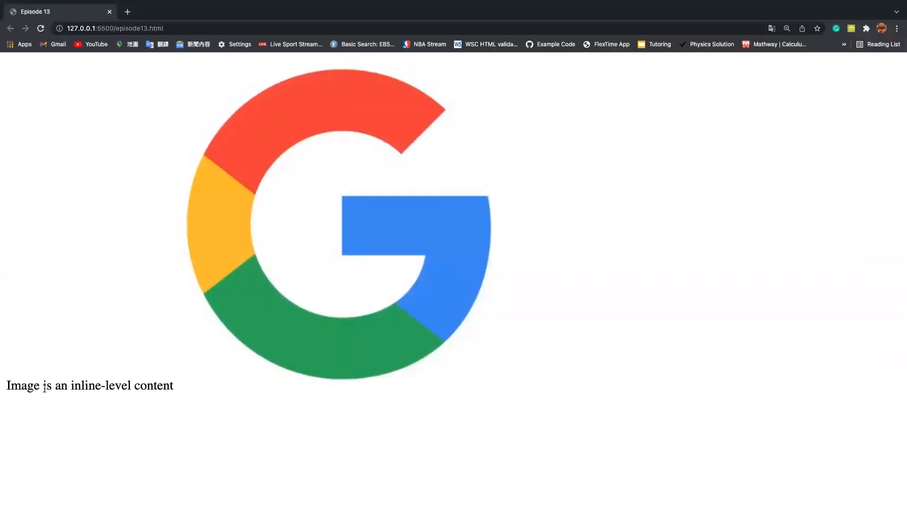
mouse_move(29, 396)
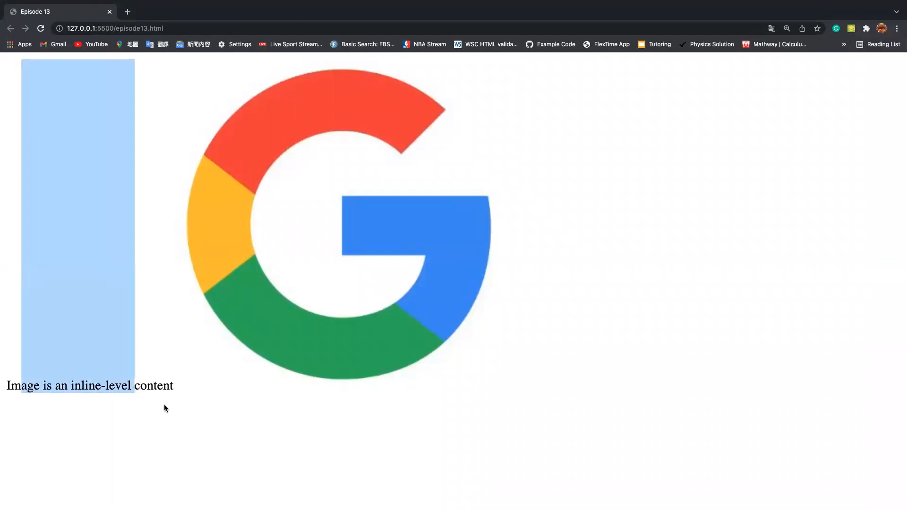
Step: Clear the accidental text selection on the reloaded localhost page
click(165, 408)
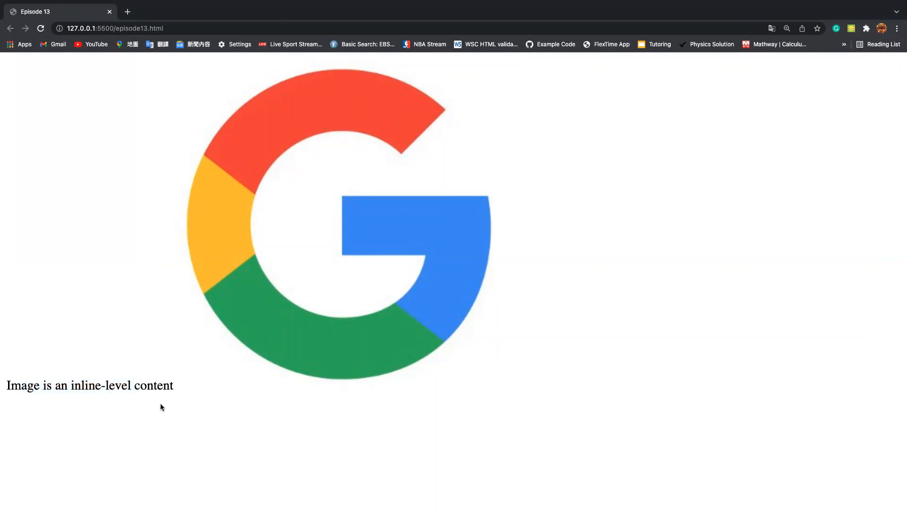
mouse_move(197, 368)
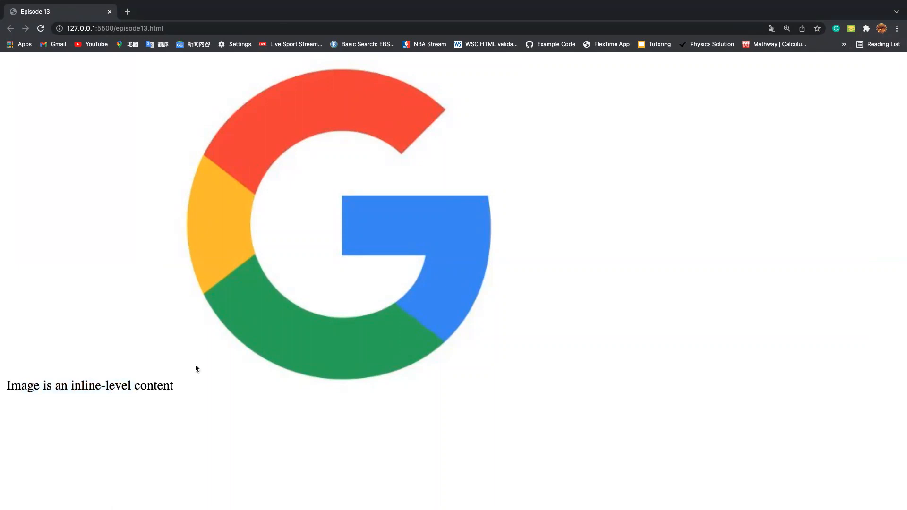
mouse_move(177, 394)
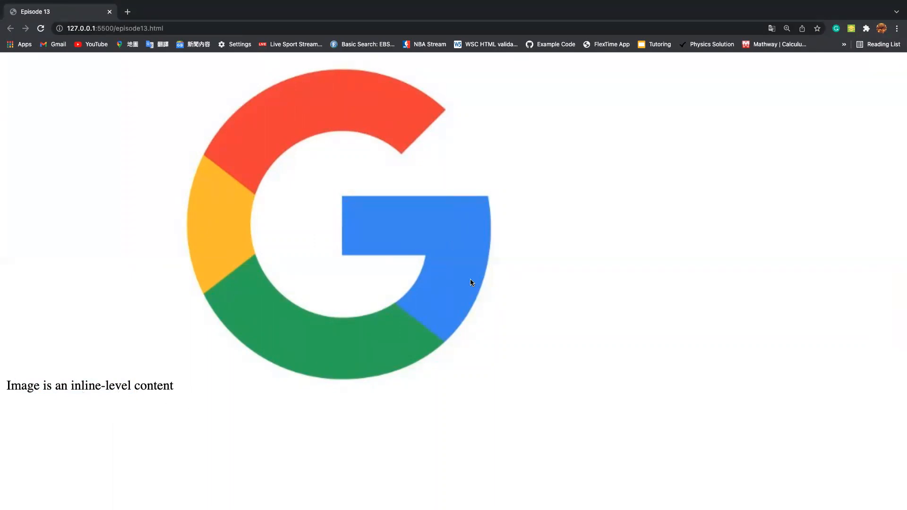
mouse_move(404, 142)
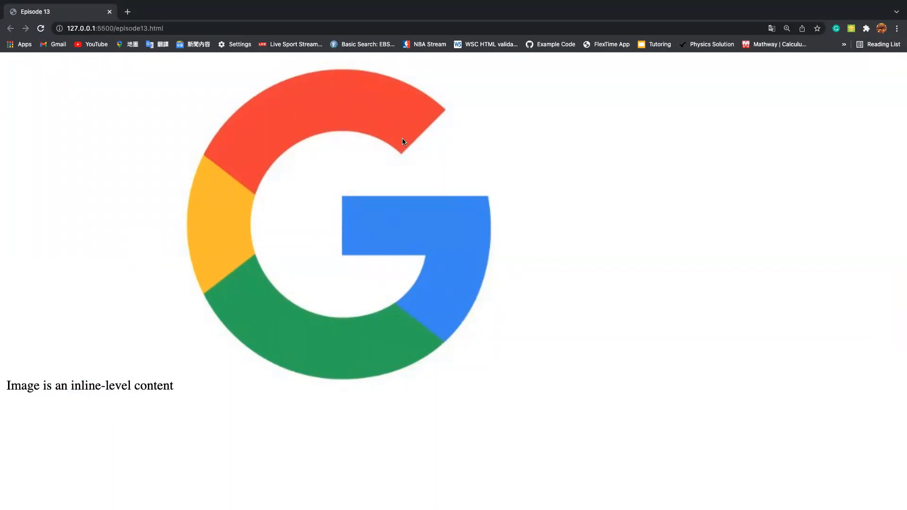
mouse_move(166, 272)
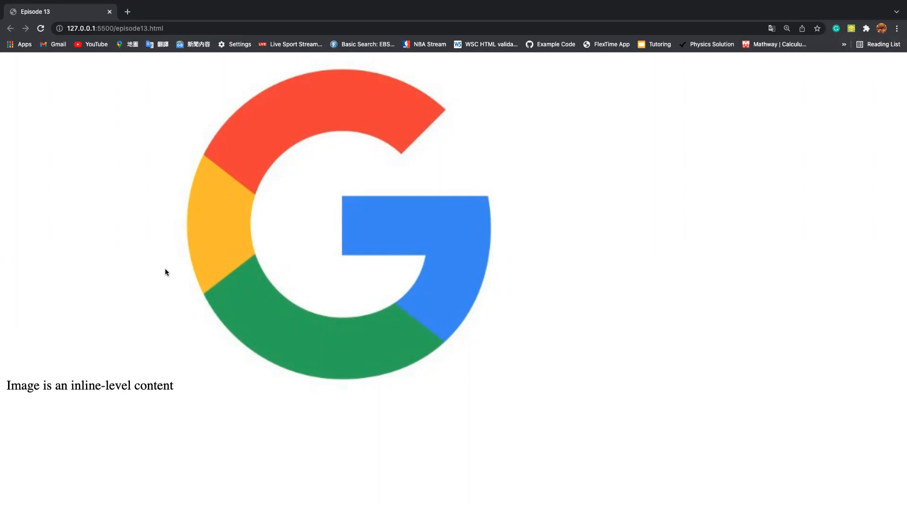
mouse_move(229, 236)
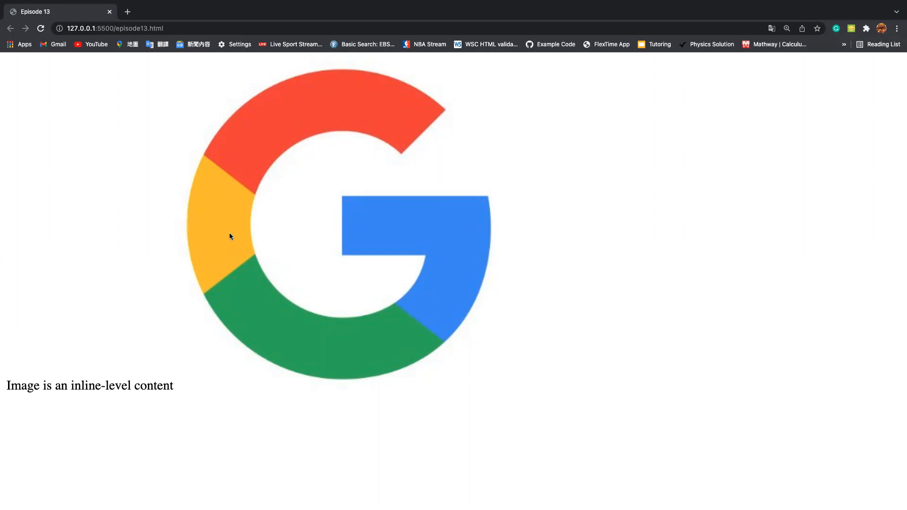
mouse_move(89, 472)
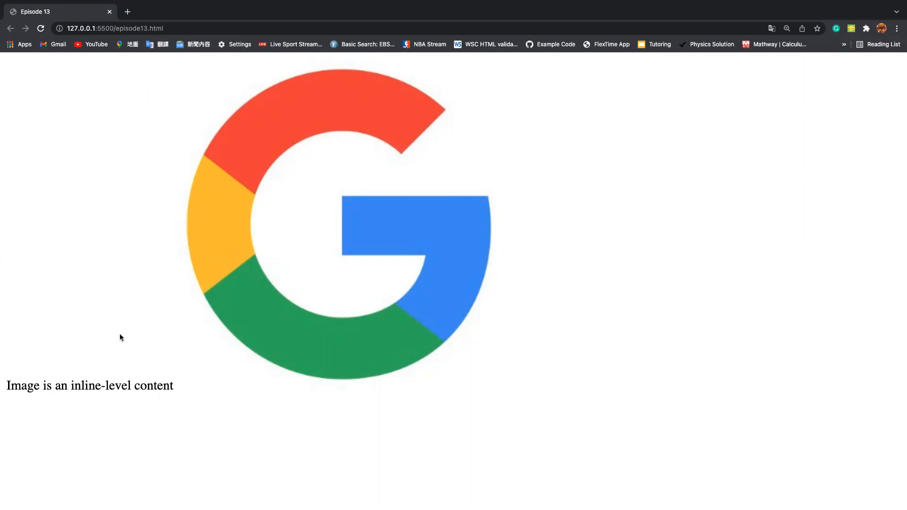
mouse_move(336, 296)
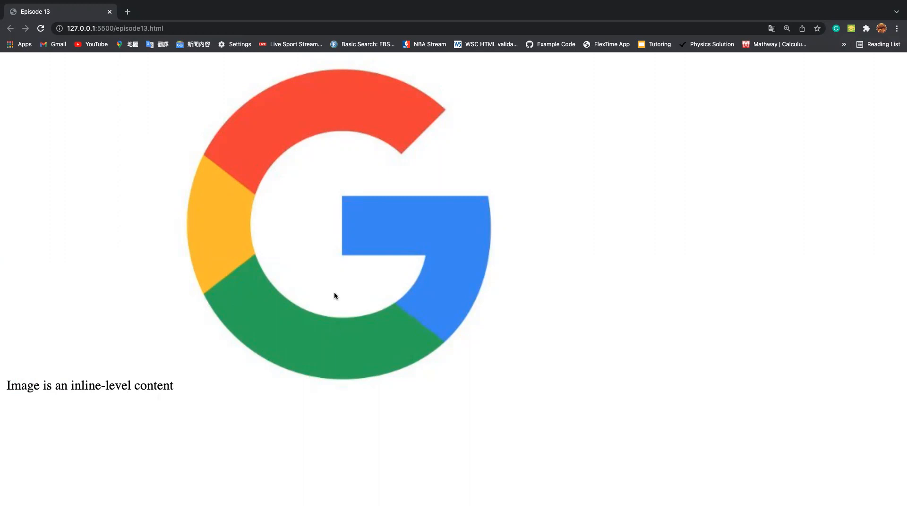
mouse_move(396, 303)
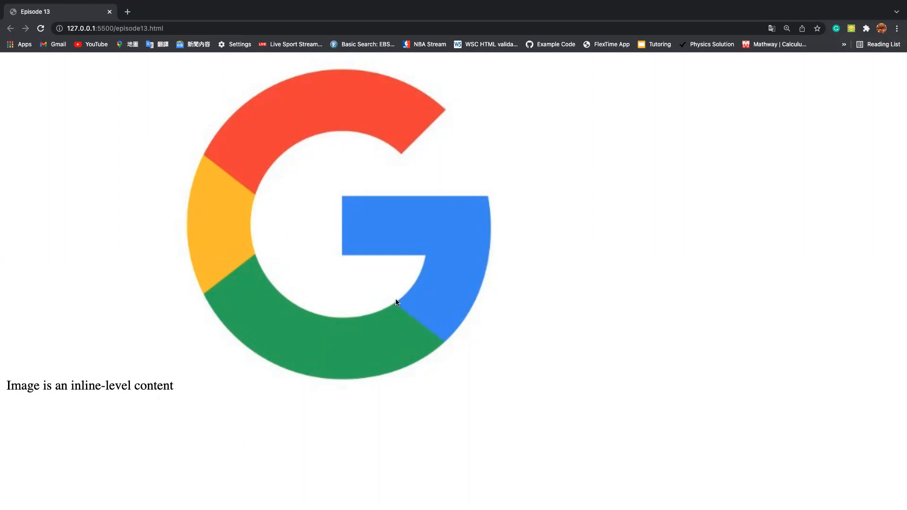